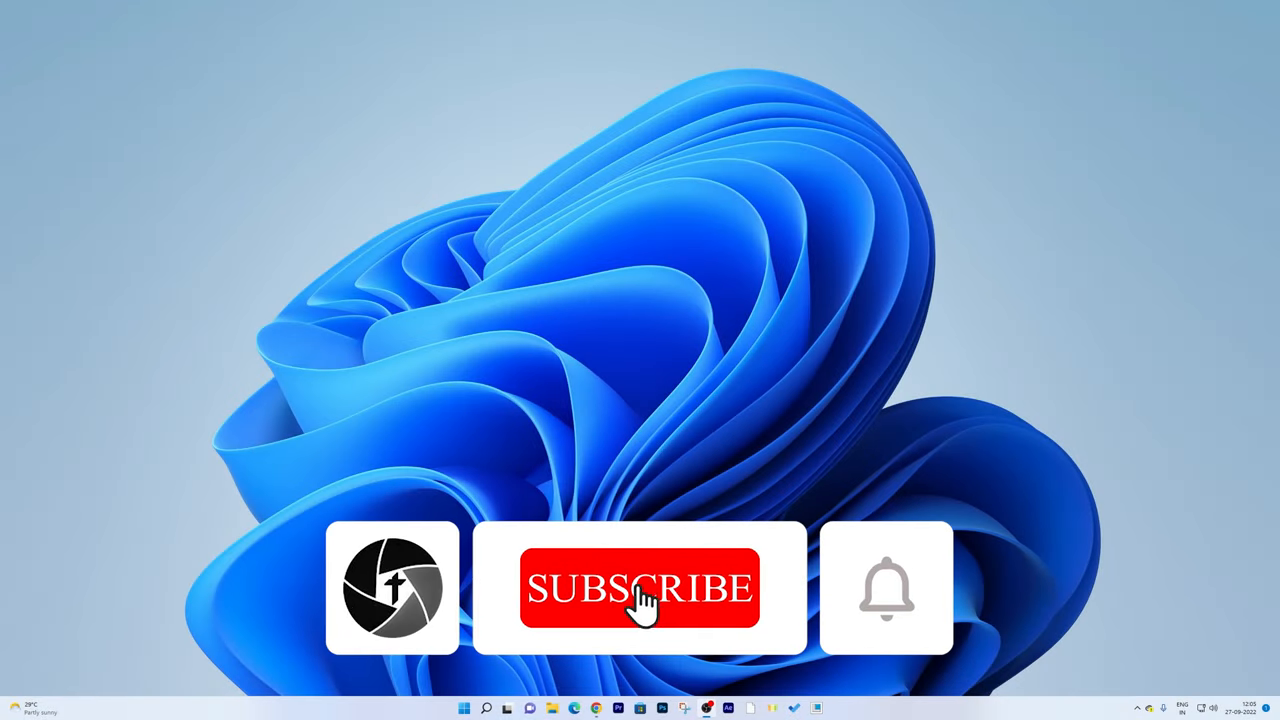
Launch Adobe Premiere Pro 2022 from the Windows taskbar icon.
{"action": "left_click", "coordinate": [640, 588]}
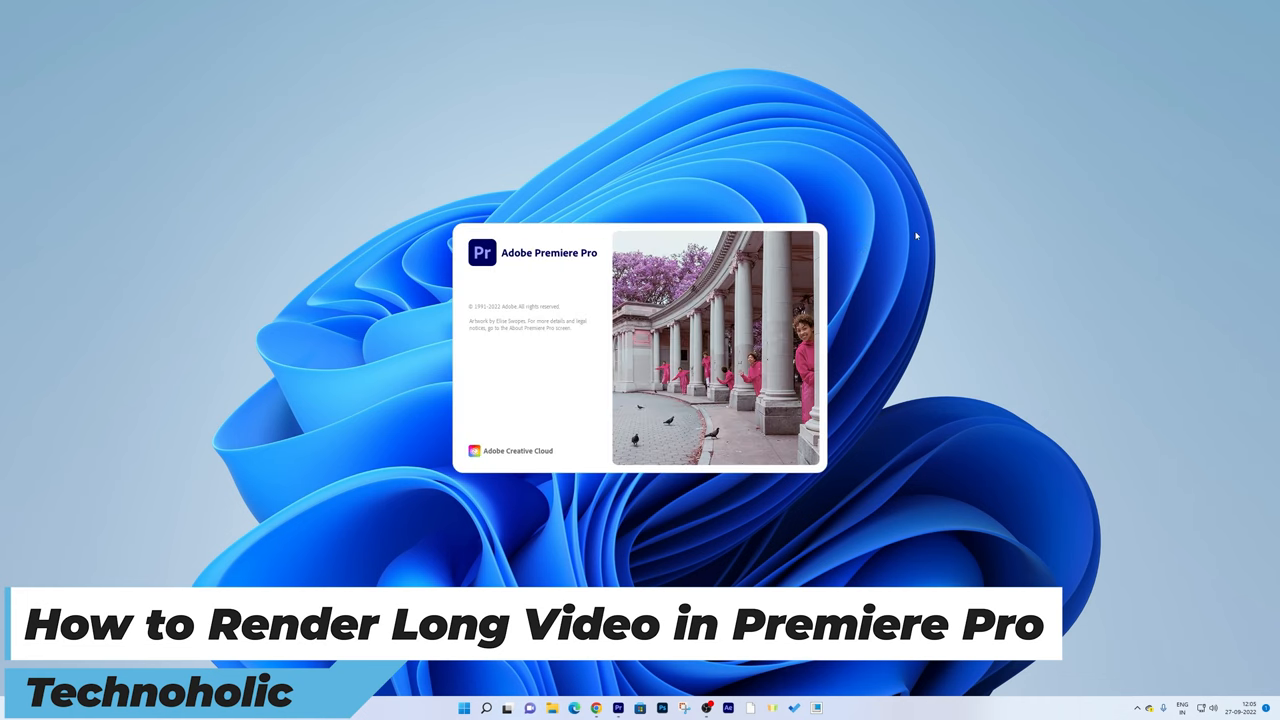
{"action": "mouse_move", "coordinate": [937, 243]}
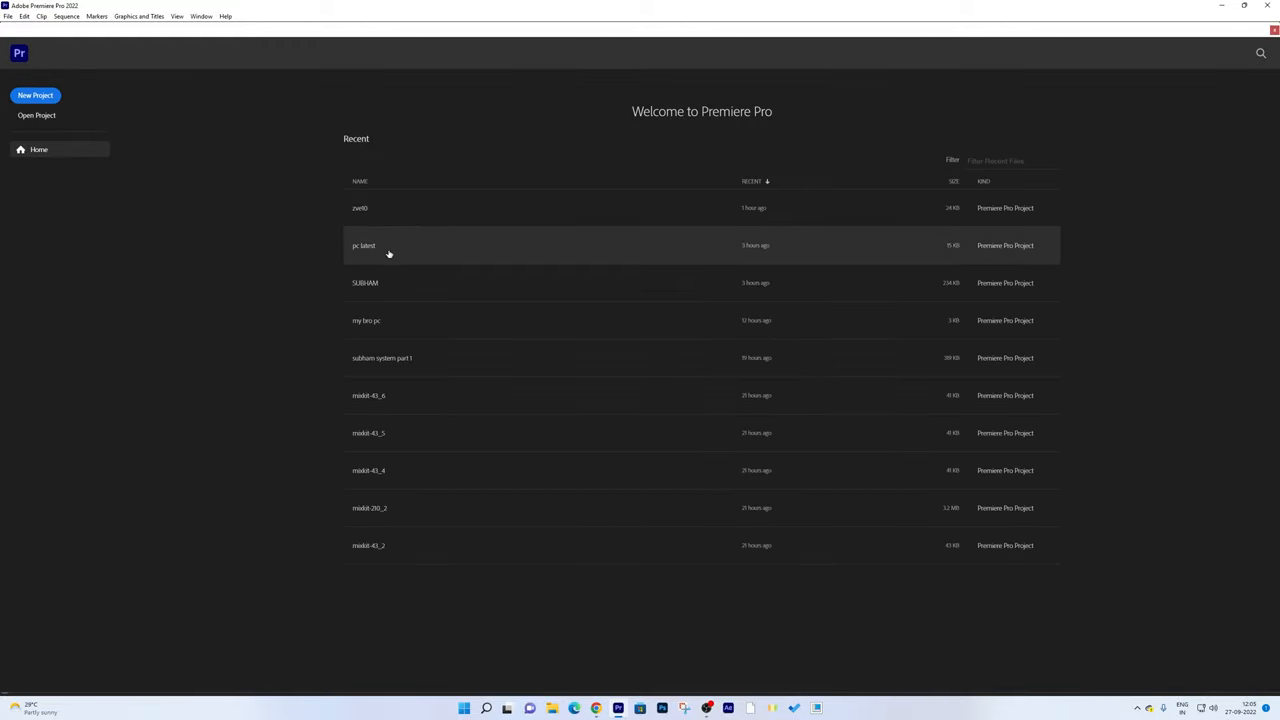
{"action": "mouse_move", "coordinate": [425, 252]}
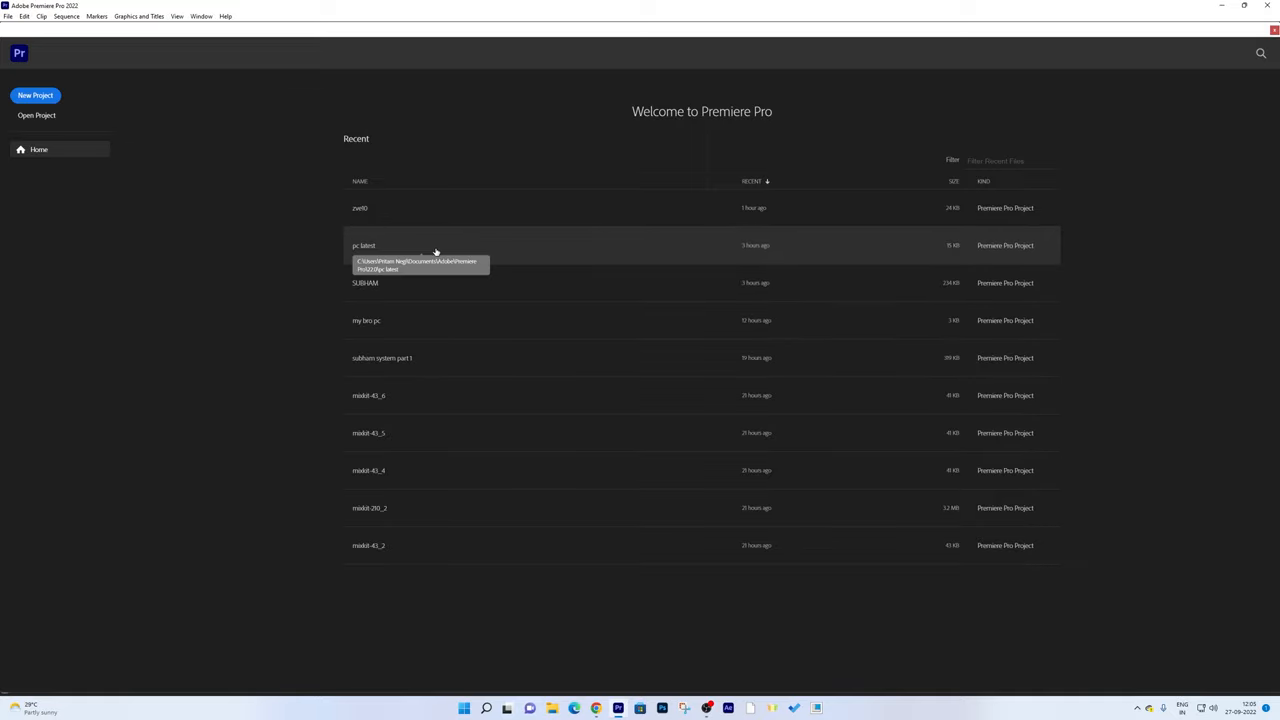
Open the SUBHAM project from the Home screen's Recent list.
{"action": "double_click", "coordinate": [365, 282]}
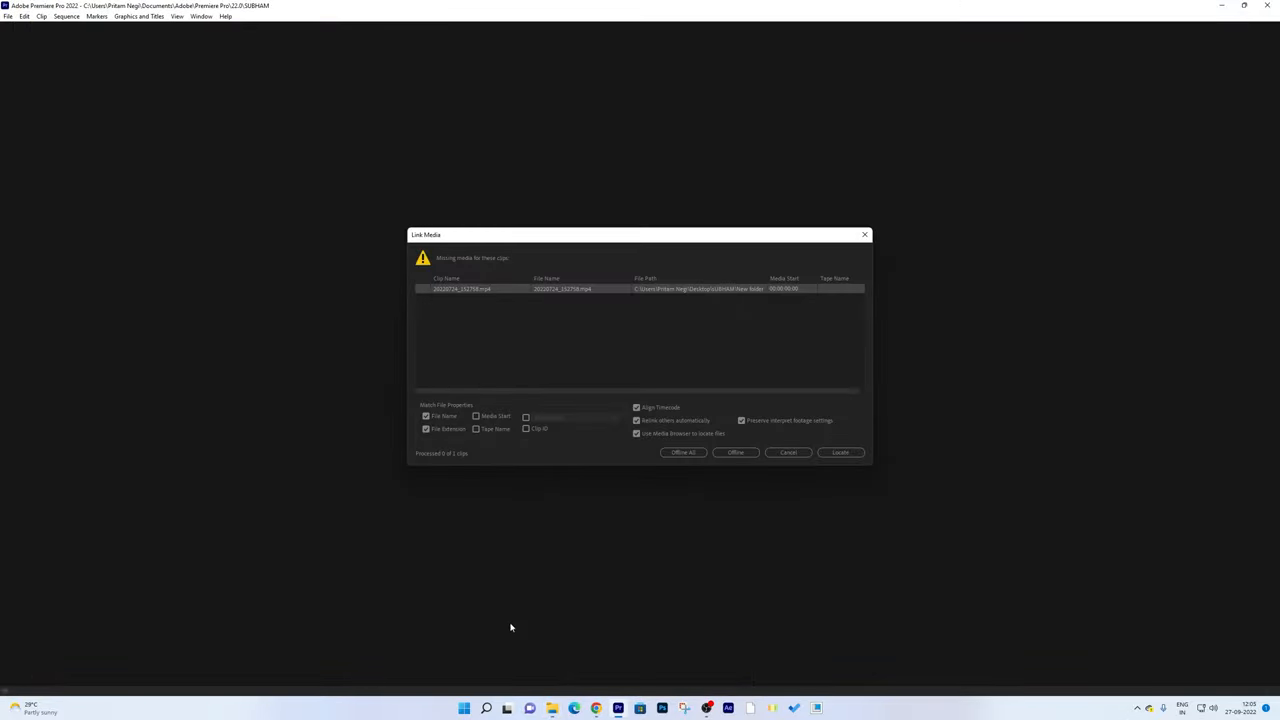
{"action": "left_click", "coordinate": [463, 708]}
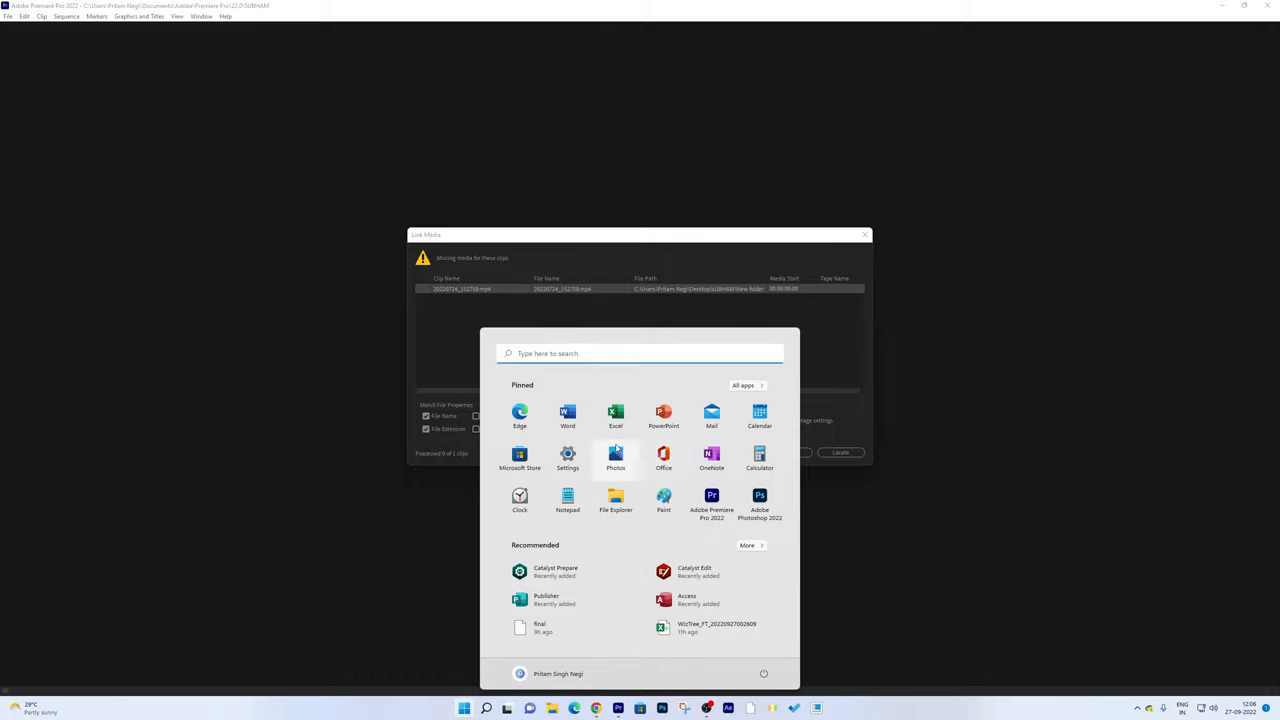
{"action": "left_click", "coordinate": [567, 457]}
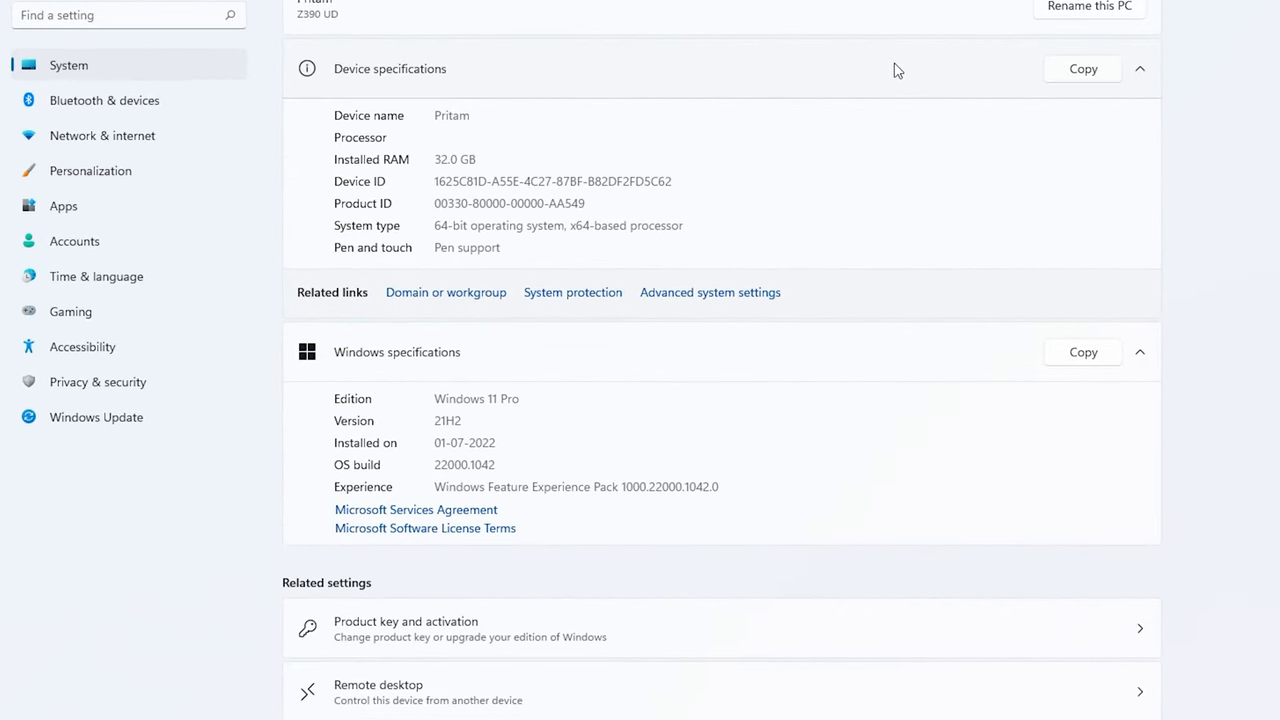
{"action": "mouse_move", "coordinate": [787, 198]}
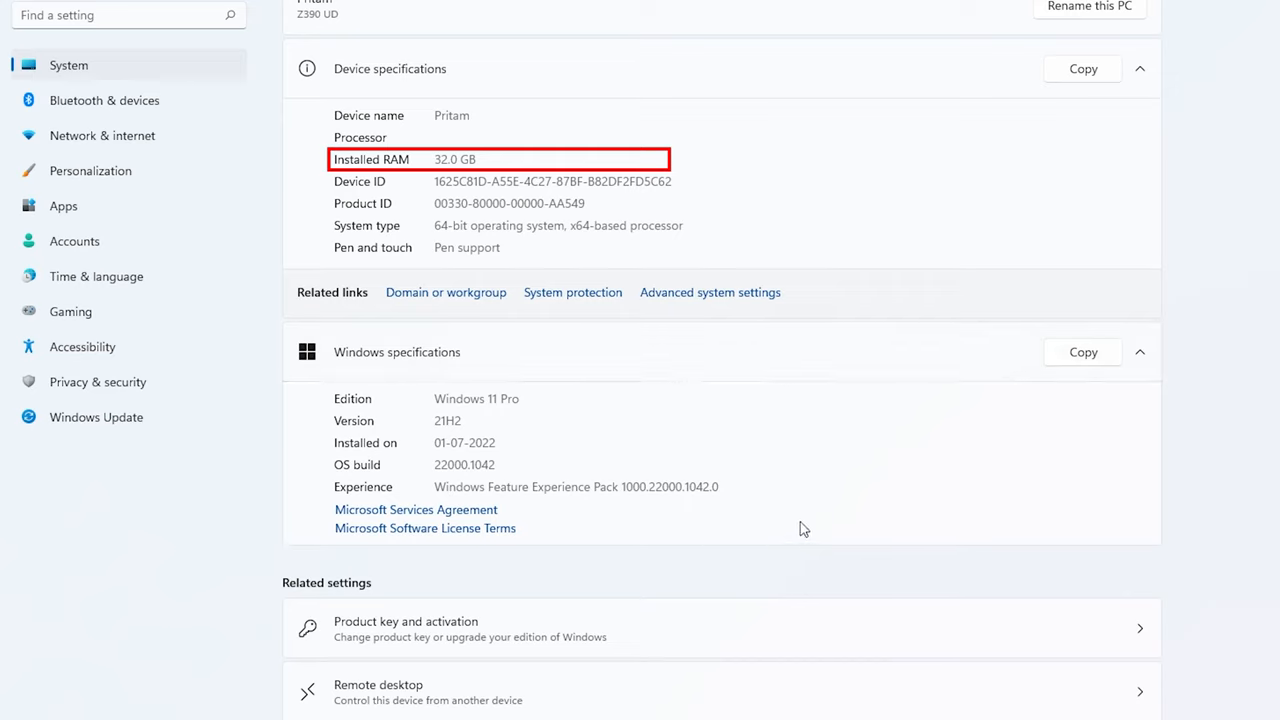
{"action": "mouse_move", "coordinate": [715, 567]}
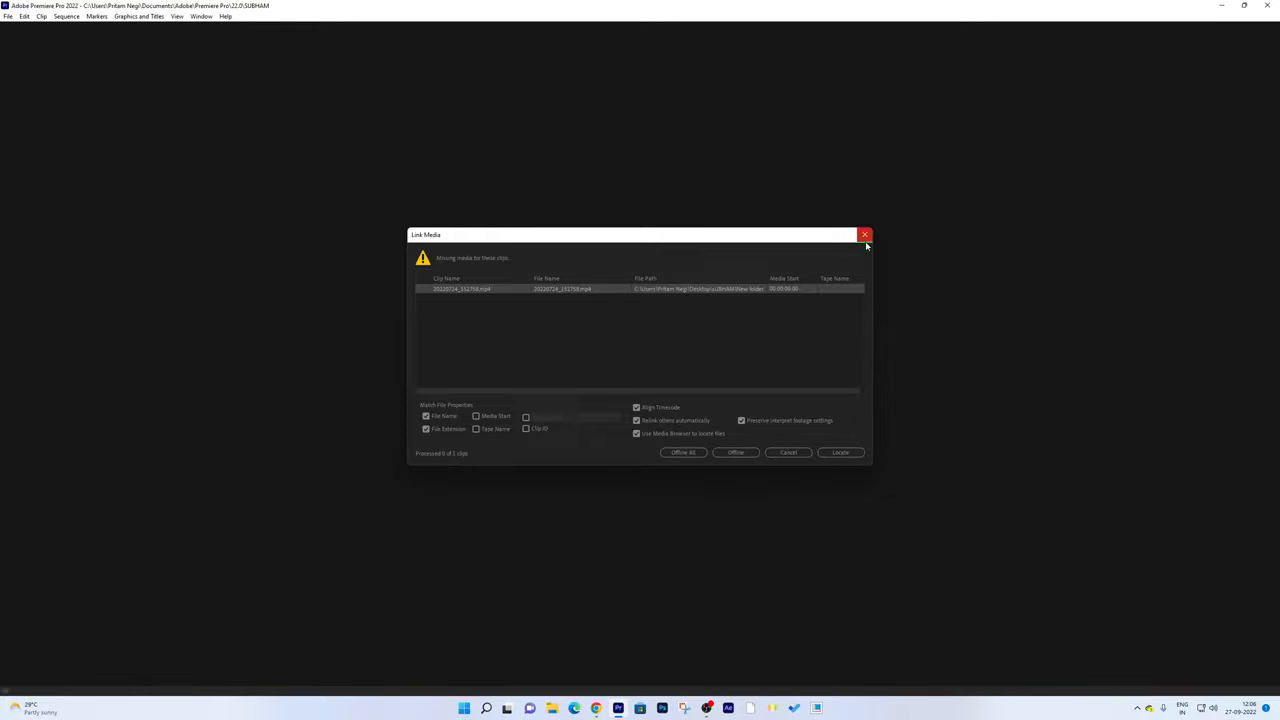
Dismiss the Link Media warning and quick-export the SUBHAM sequence.
{"action": "left_click", "coordinate": [864, 234]}
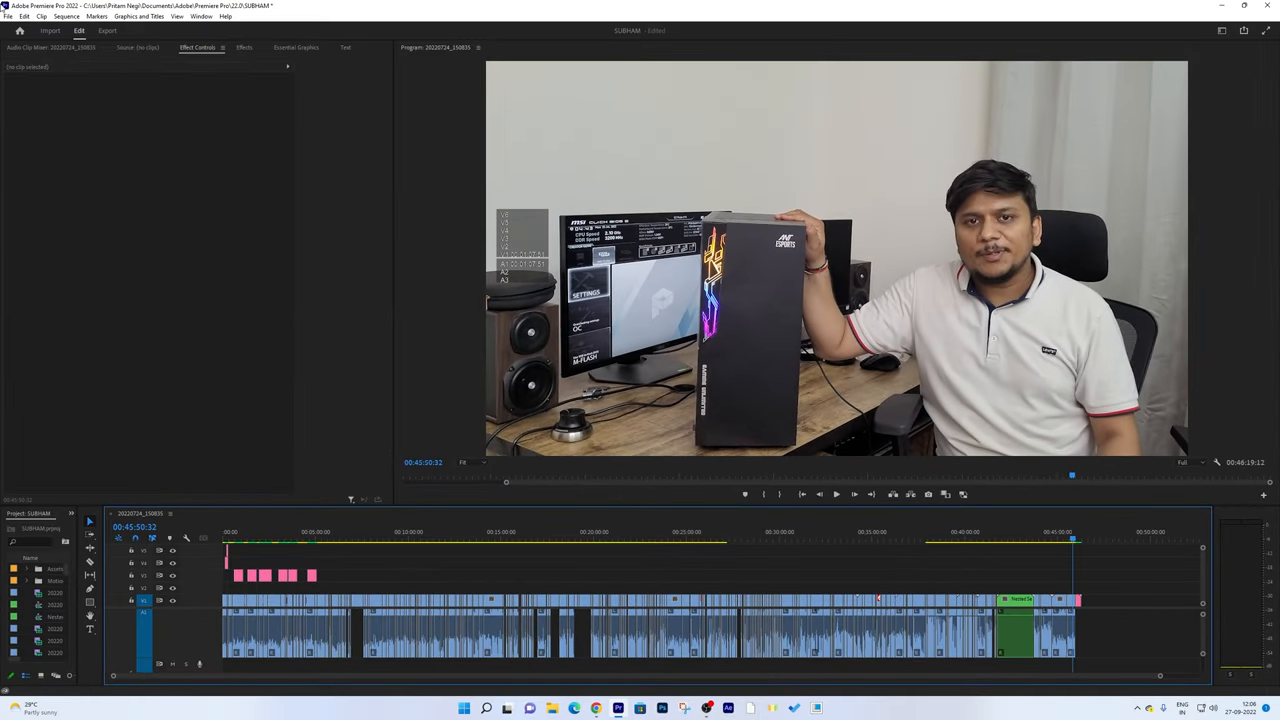
{"action": "left_click", "coordinate": [107, 30]}
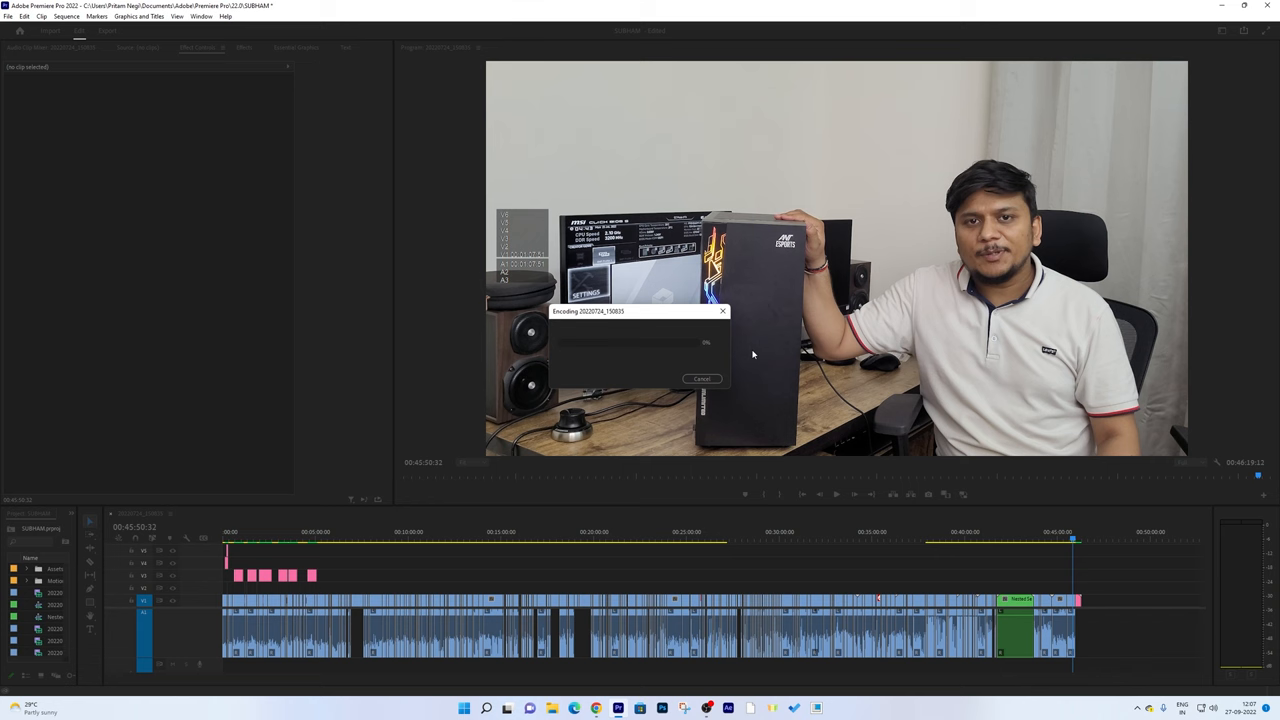
Cancel the encode and send the 20220724_150835 sequence to Adobe Media Encoder.
{"action": "left_click", "coordinate": [8, 16]}
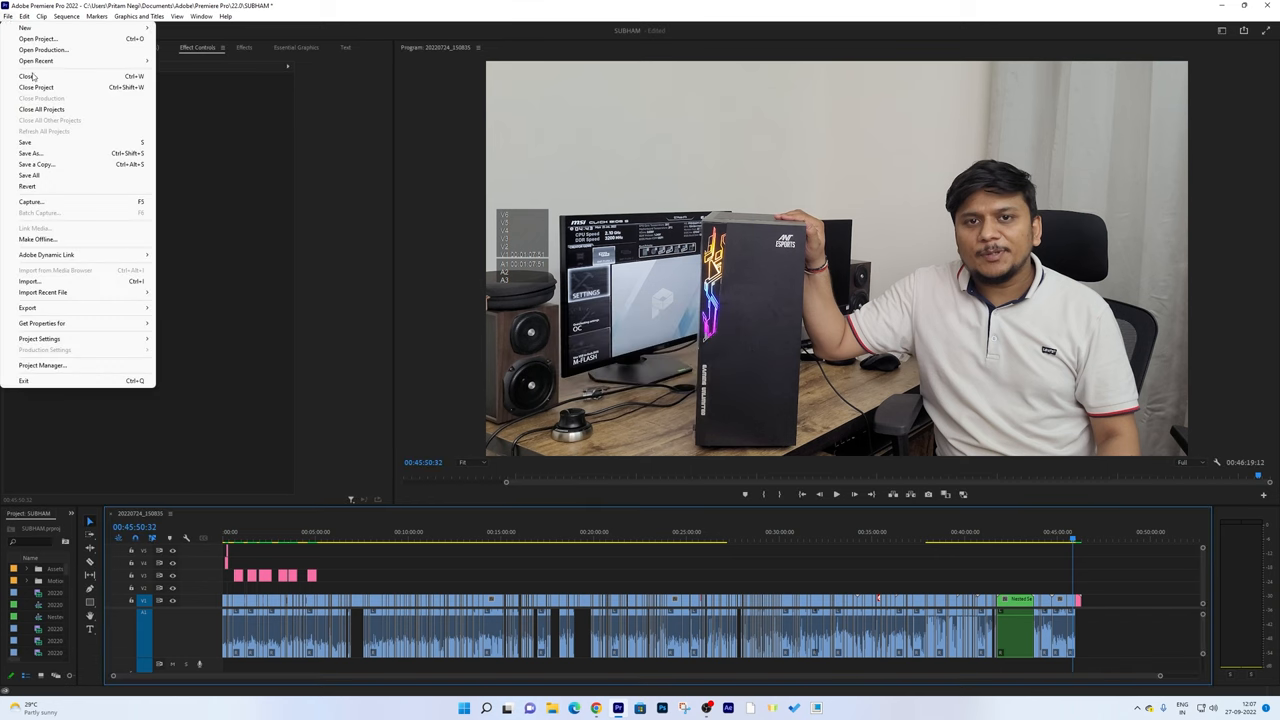
{"action": "mouse_move", "coordinate": [38, 239]}
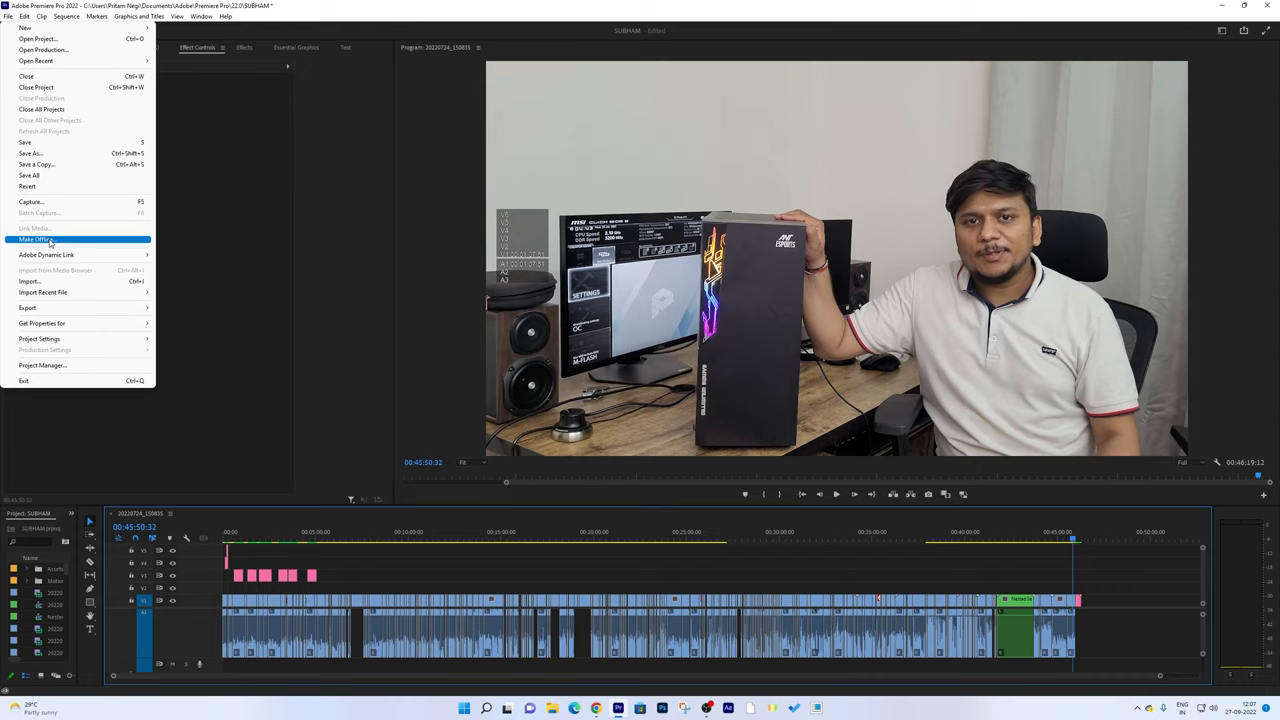
{"action": "left_click", "coordinate": [27, 307]}
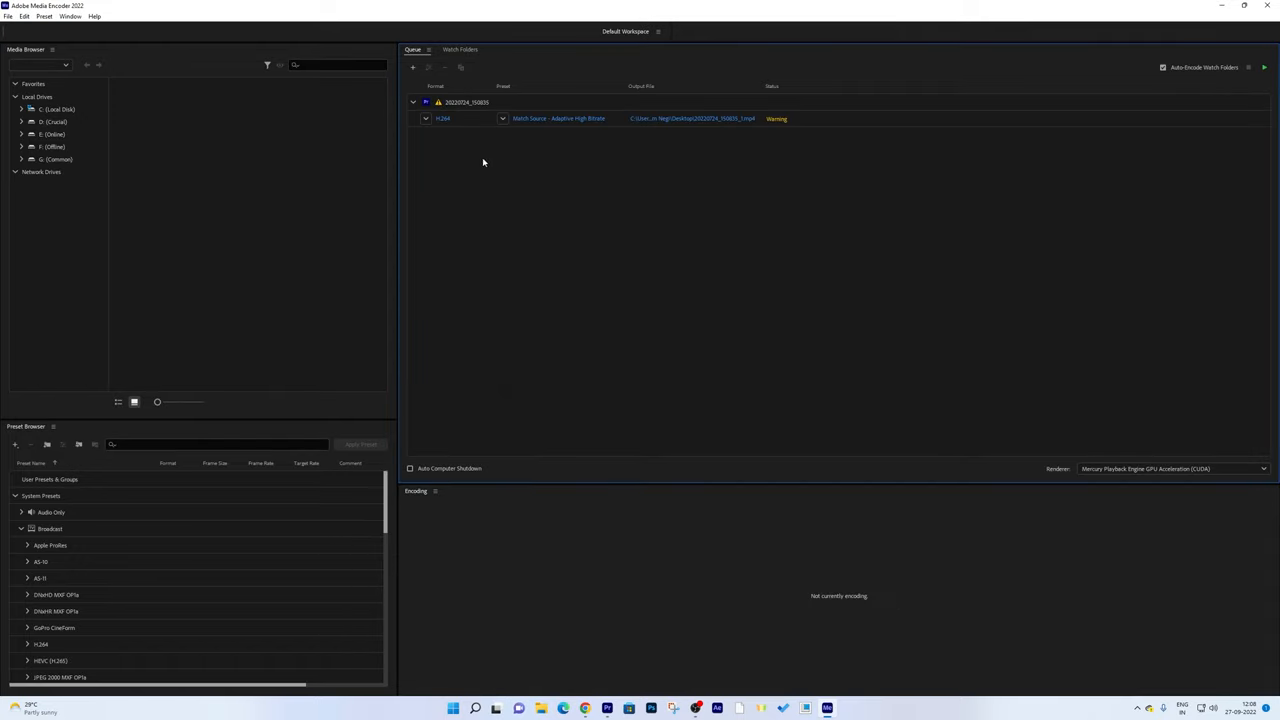
{"action": "mouse_move", "coordinate": [512, 169]}
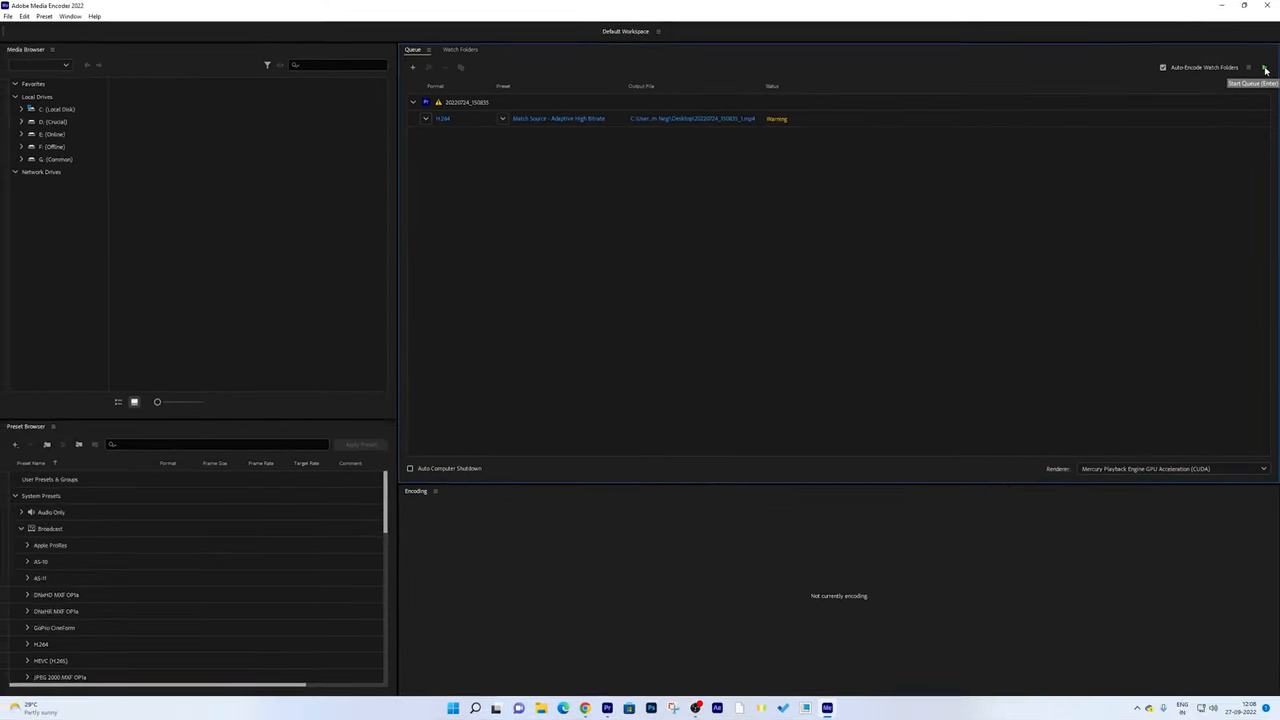
Start the Media Encoder queue to render the H.264 job.
{"action": "left_click", "coordinate": [1264, 67]}
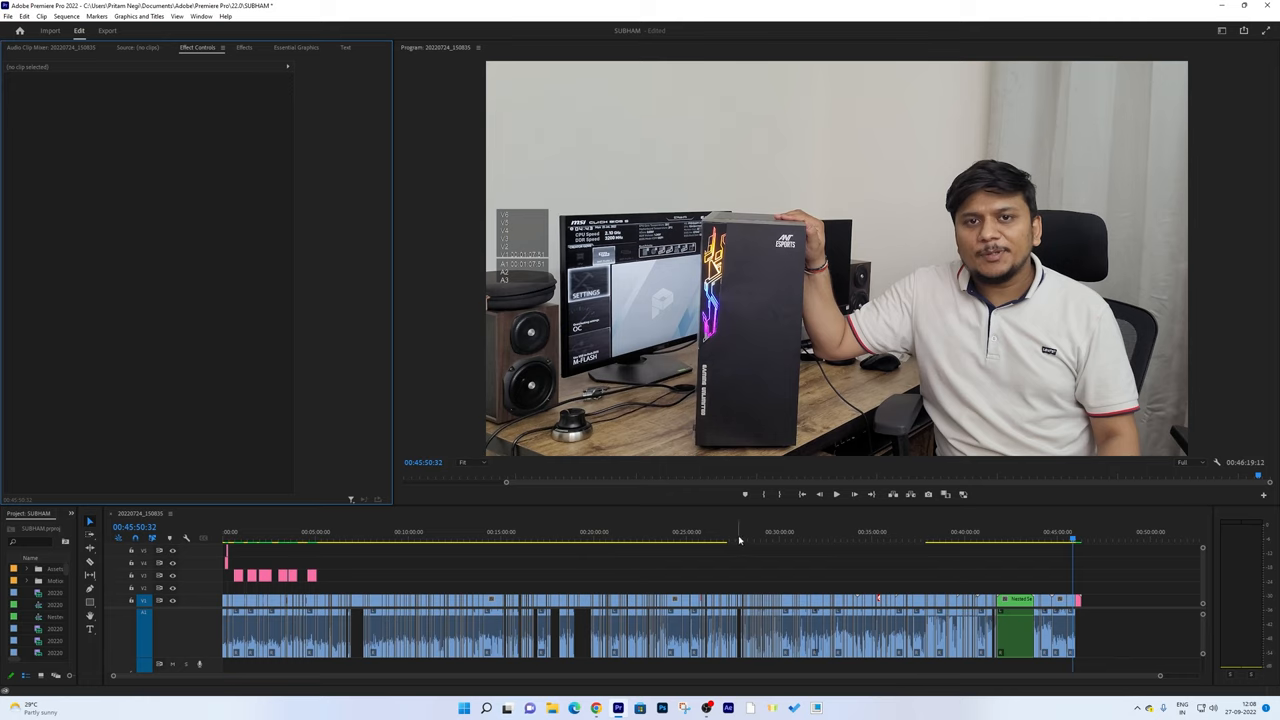
{"action": "mouse_move", "coordinate": [1224, 171]}
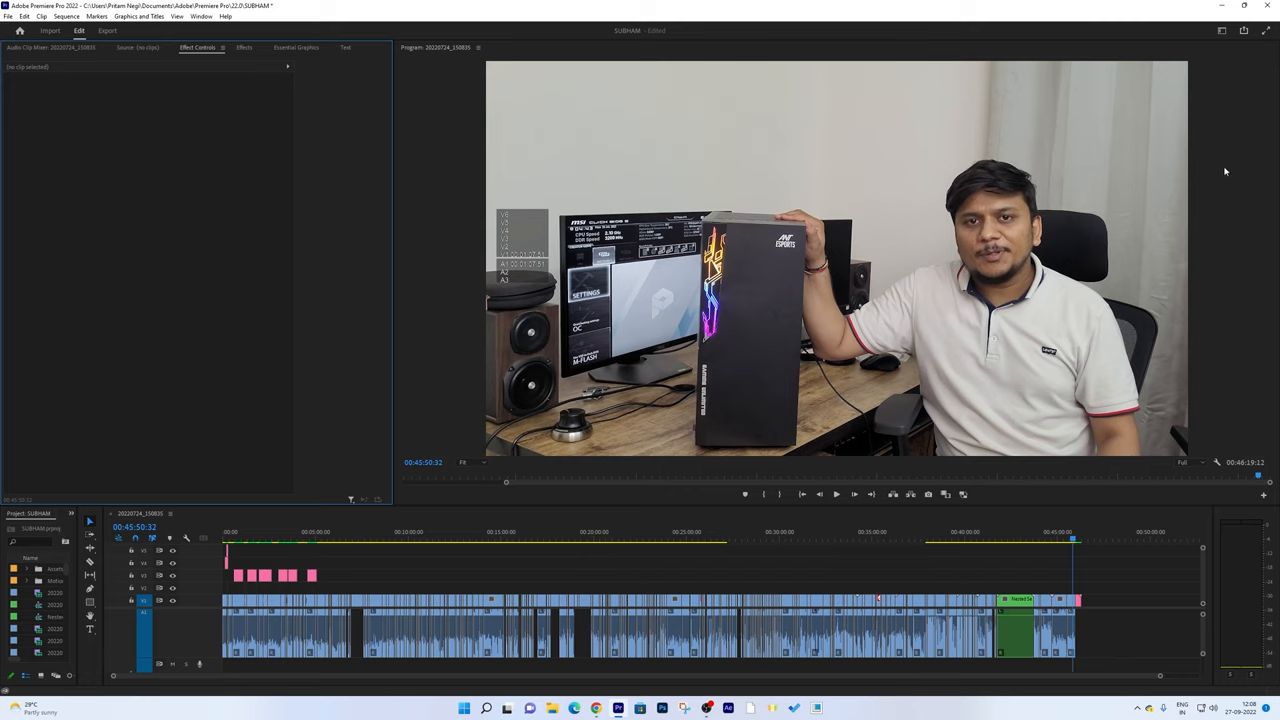
{"action": "mouse_move", "coordinate": [1095, 214]}
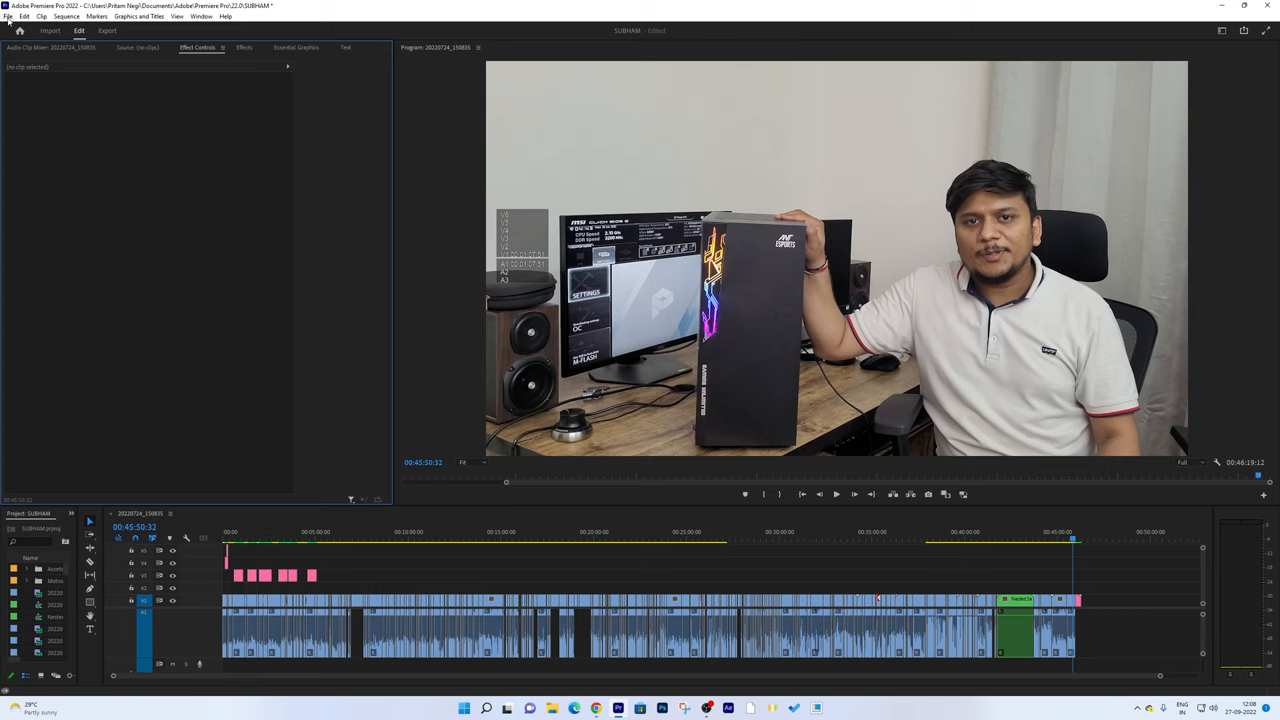
Open Export Media settings with H.264 and Match Source – Adaptive High Bitrate.
{"action": "left_click", "coordinate": [8, 16]}
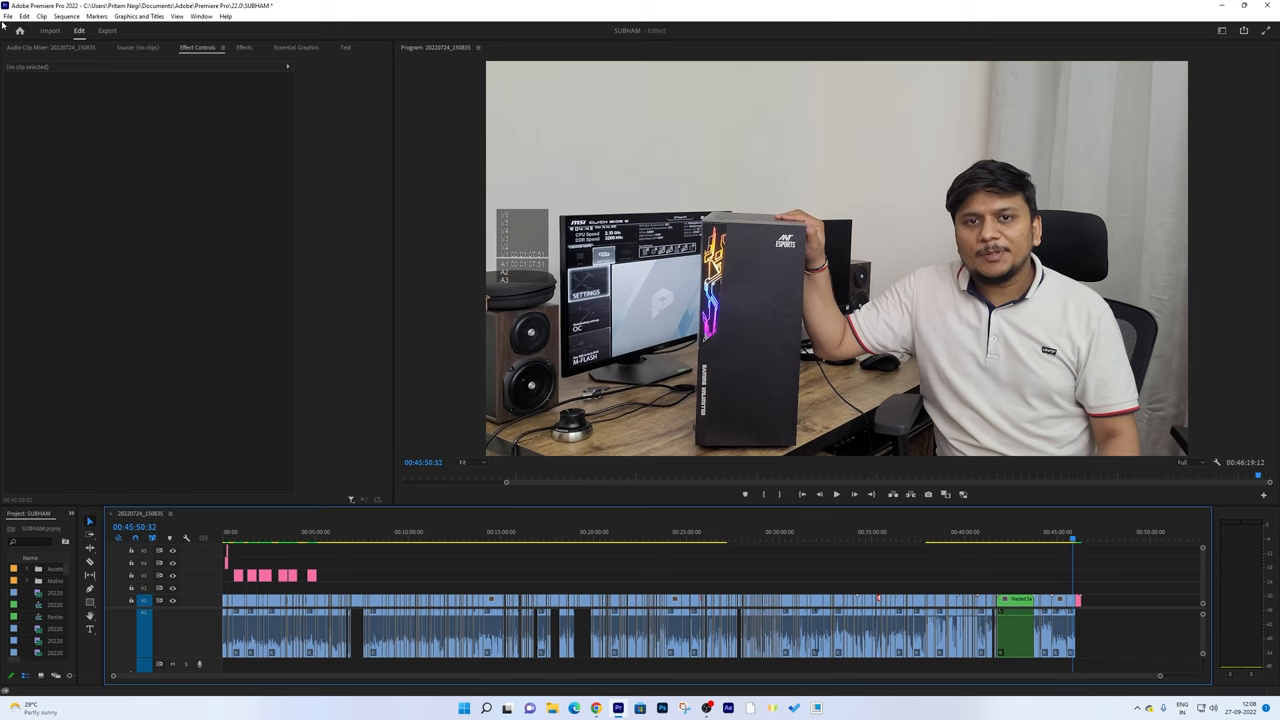
{"action": "left_click", "coordinate": [8, 16]}
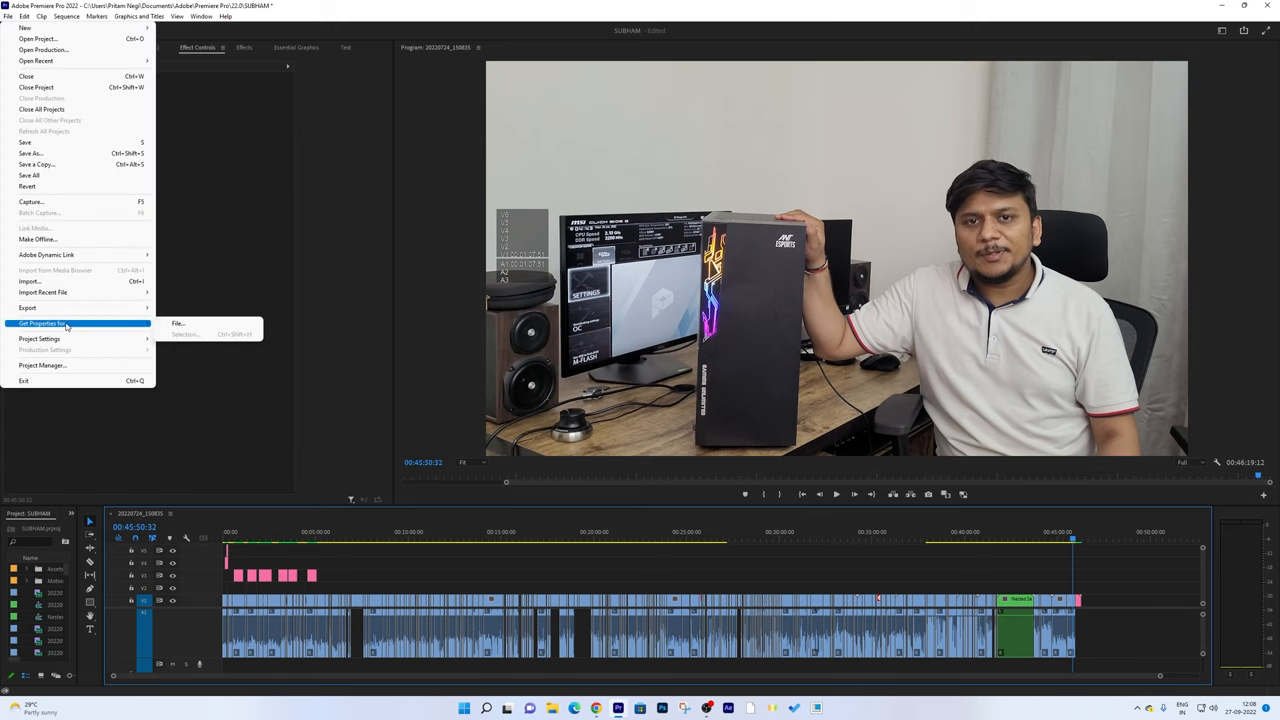
{"action": "mouse_move", "coordinate": [27, 307]}
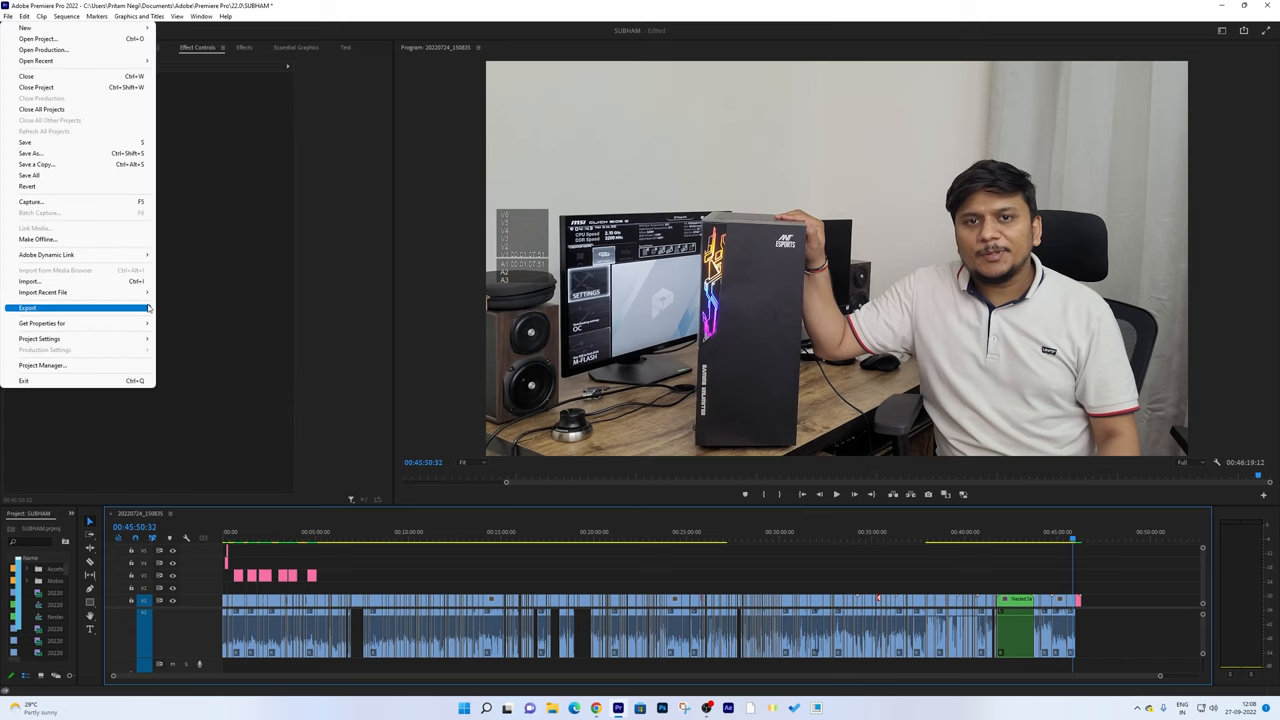
{"action": "left_click", "coordinate": [27, 308]}
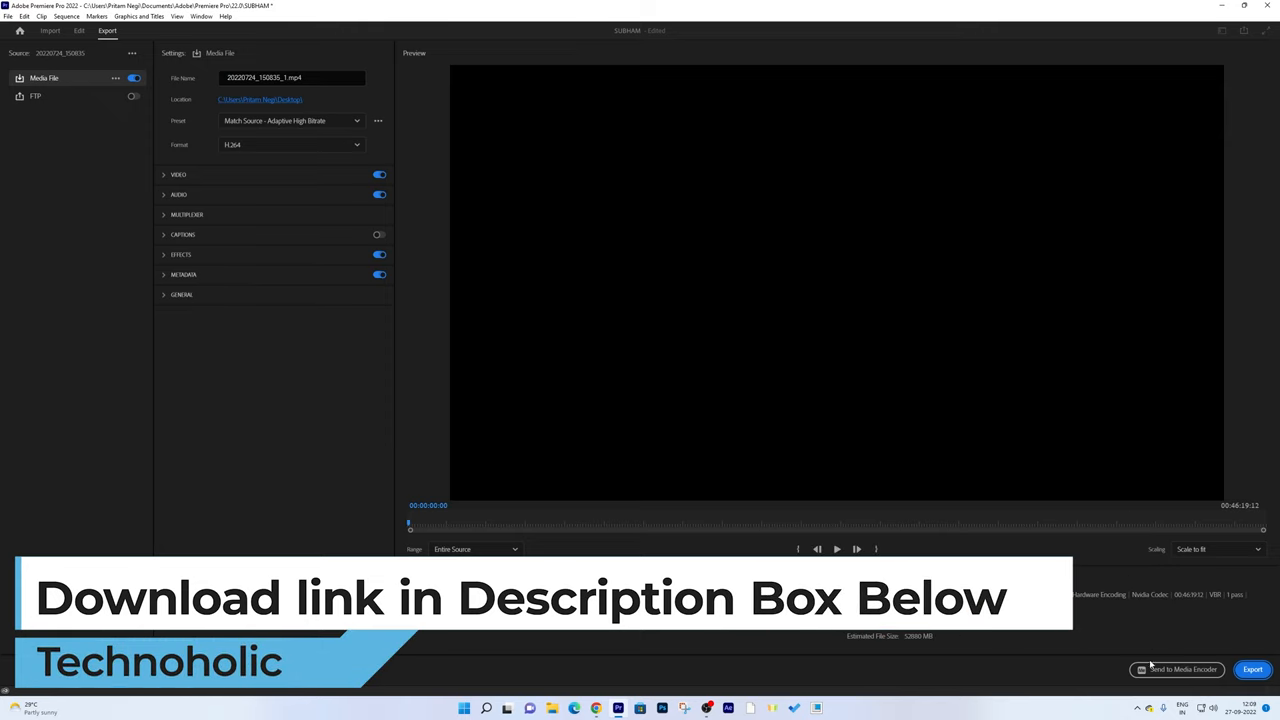
{"action": "mouse_move", "coordinate": [813, 283]}
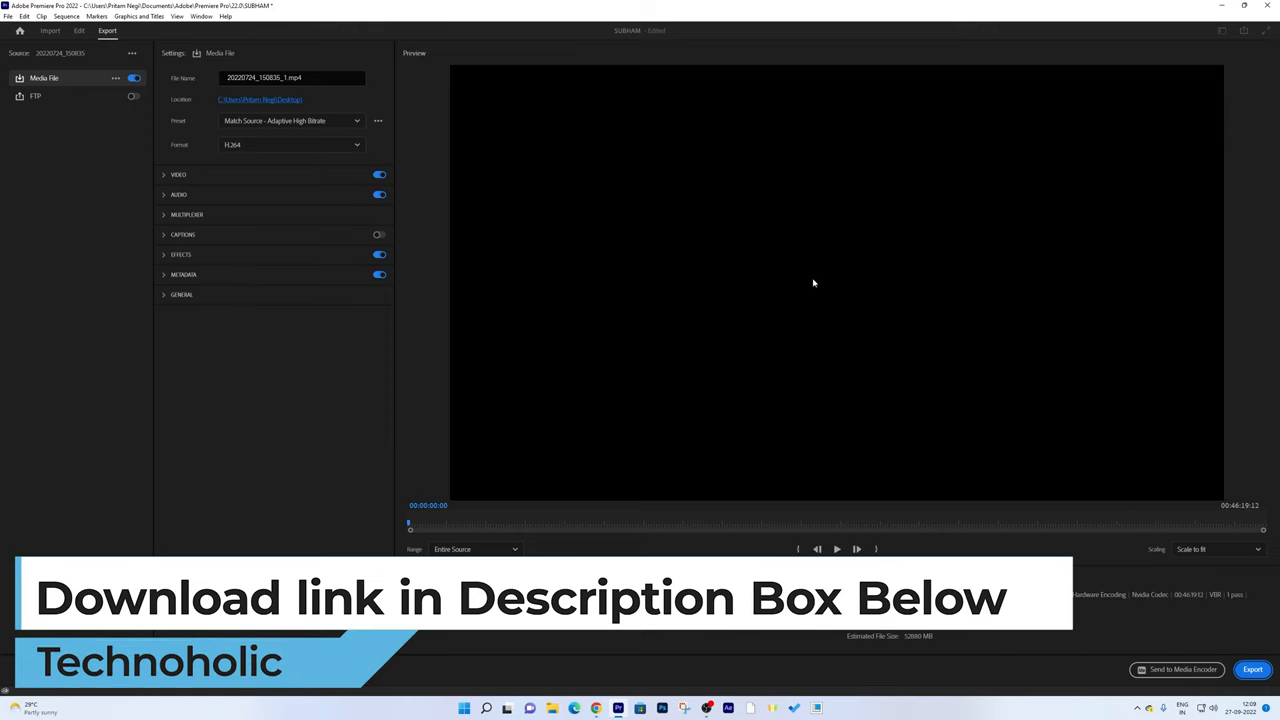
{"action": "mouse_move", "coordinate": [1165, 30]}
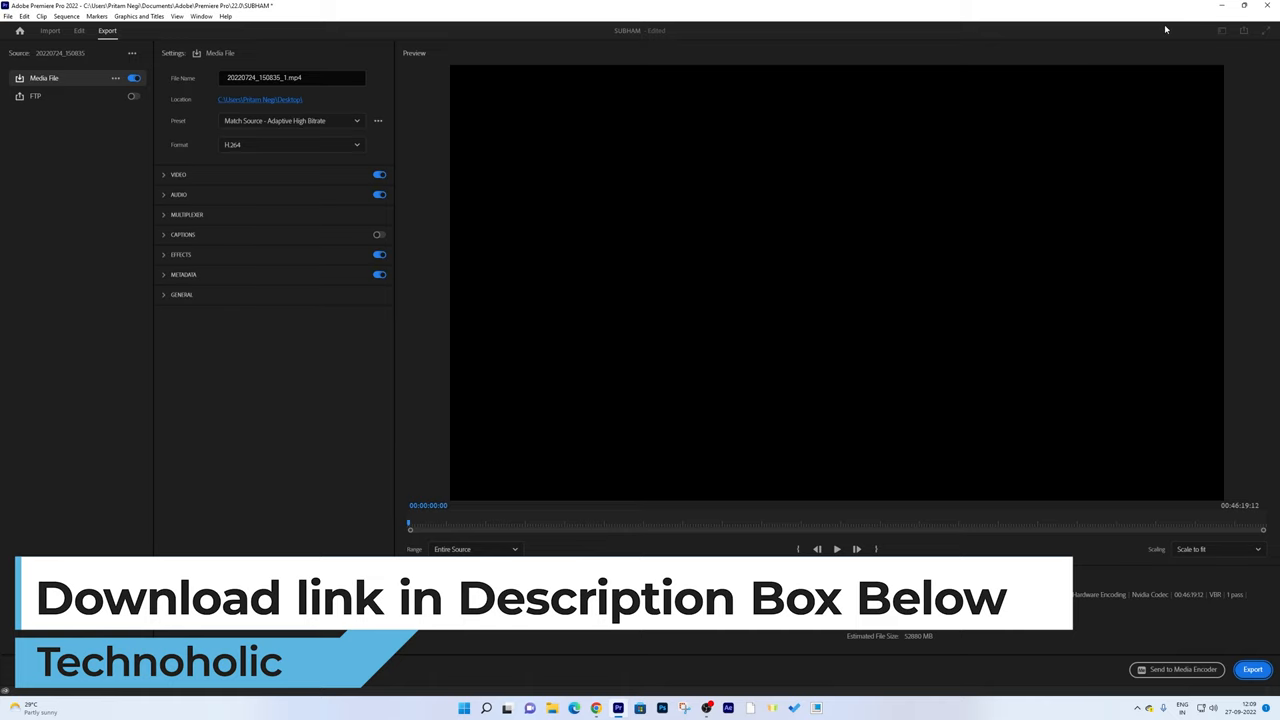